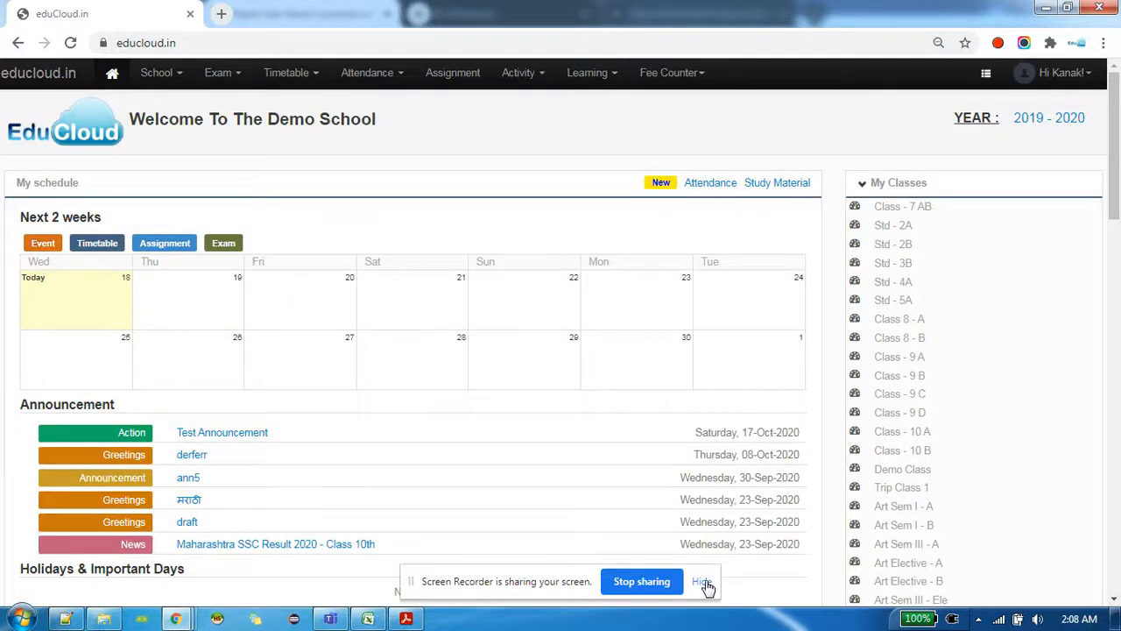
Step: Open the School menu from the dashboard's top navigation bar
click(702, 581)
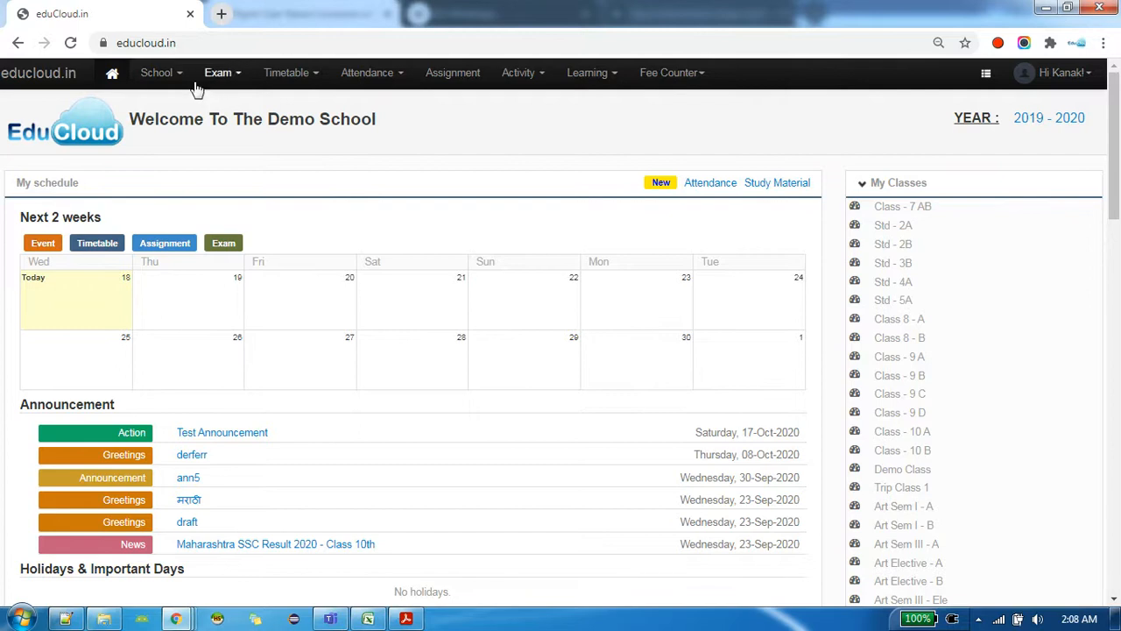
click(157, 72)
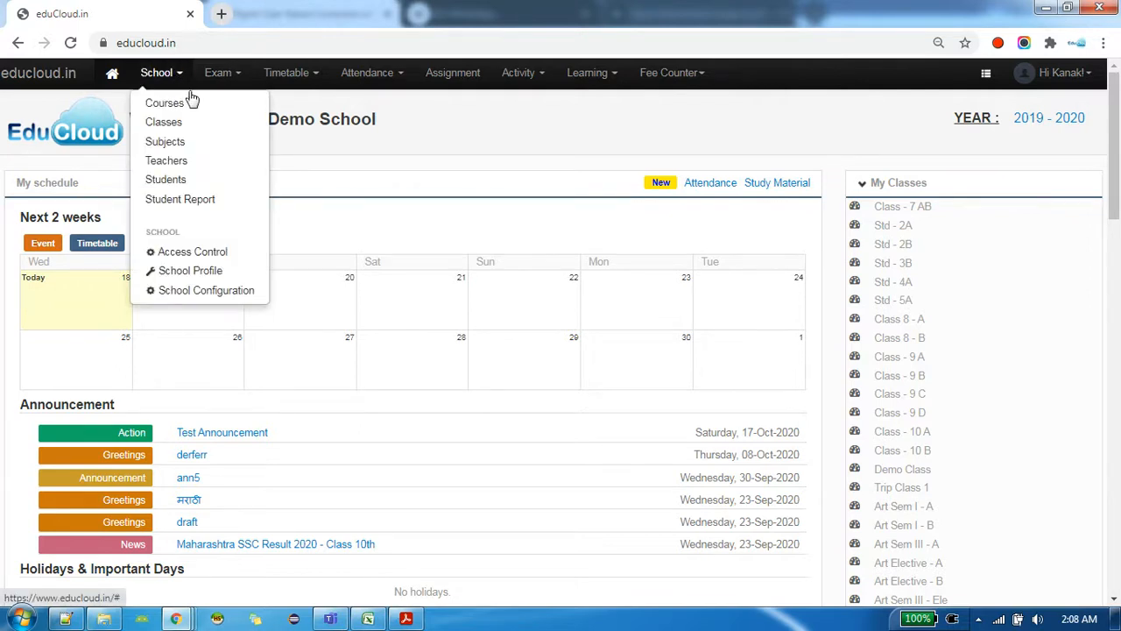
Step: Go to School > Classes and expand the Division dropdown to view existing divisions
click(163, 122)
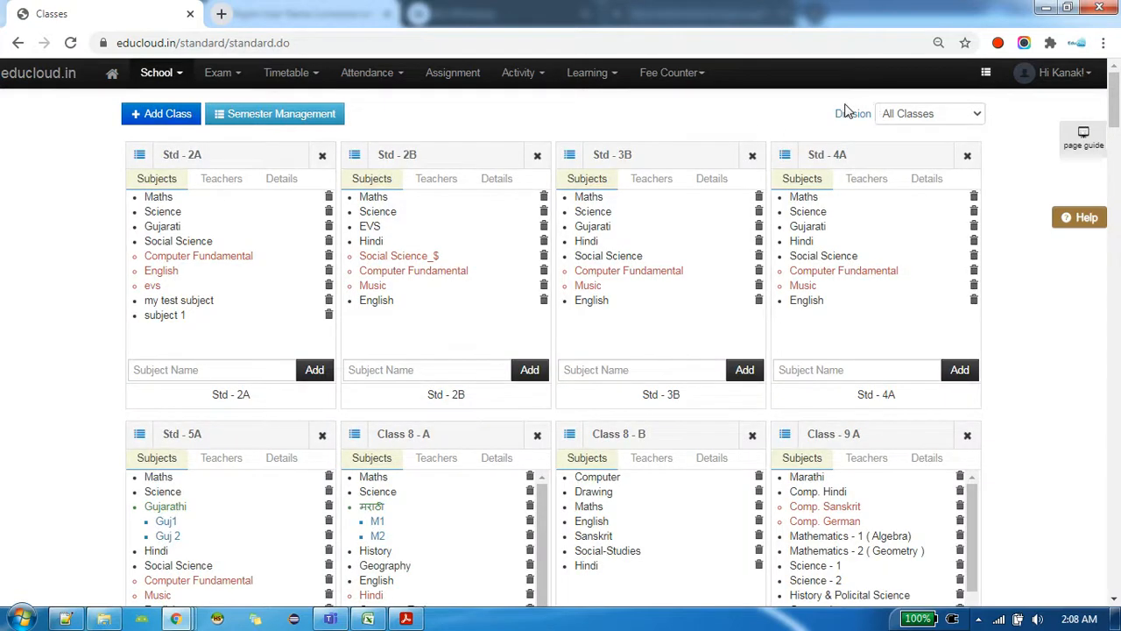
mouse_move(898, 114)
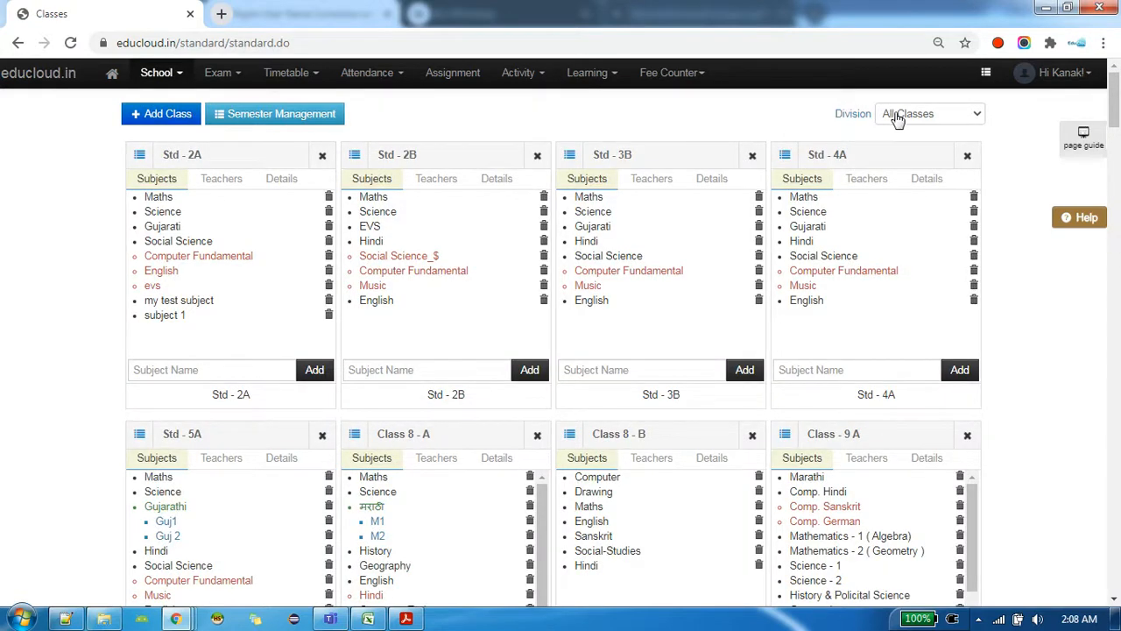
click(928, 113)
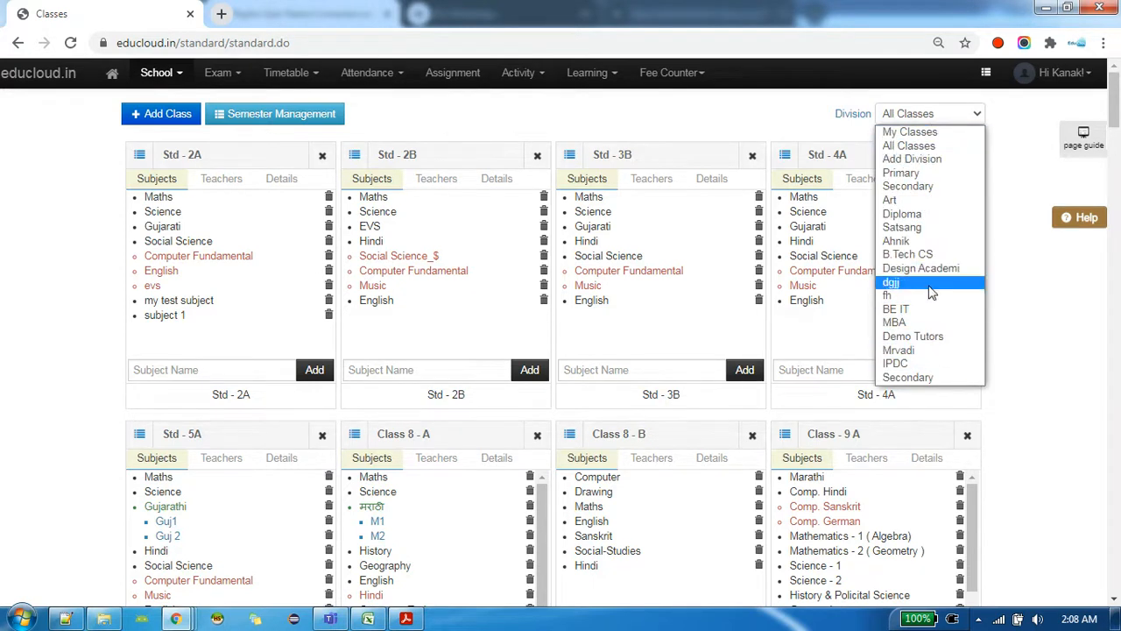
mouse_move(909, 131)
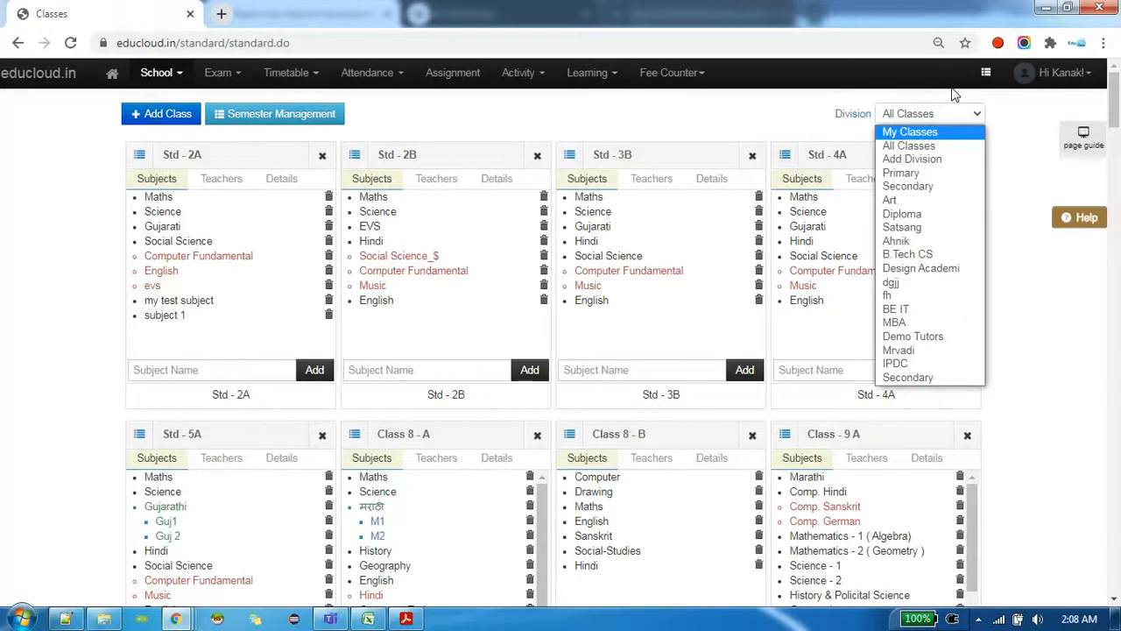
mouse_move(901, 173)
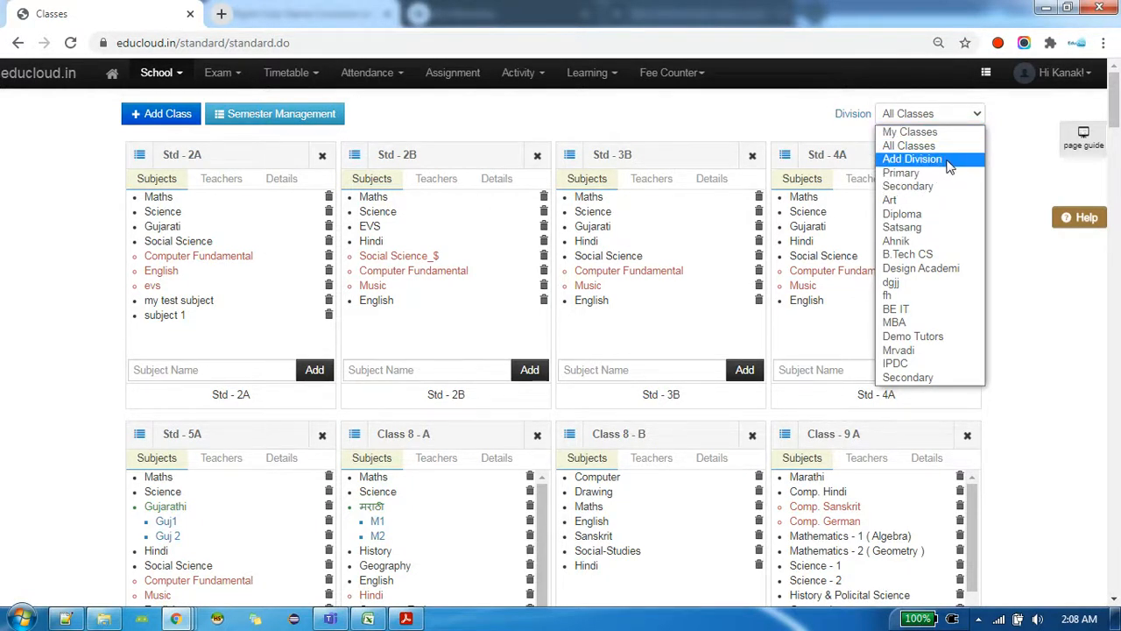
click(912, 158)
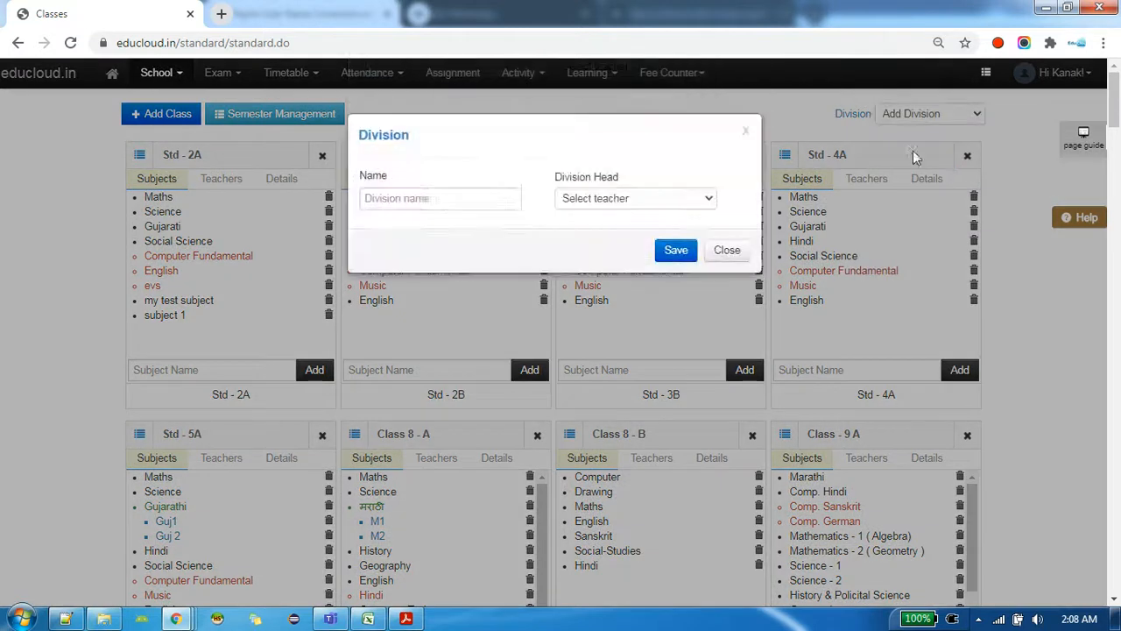
click(440, 198)
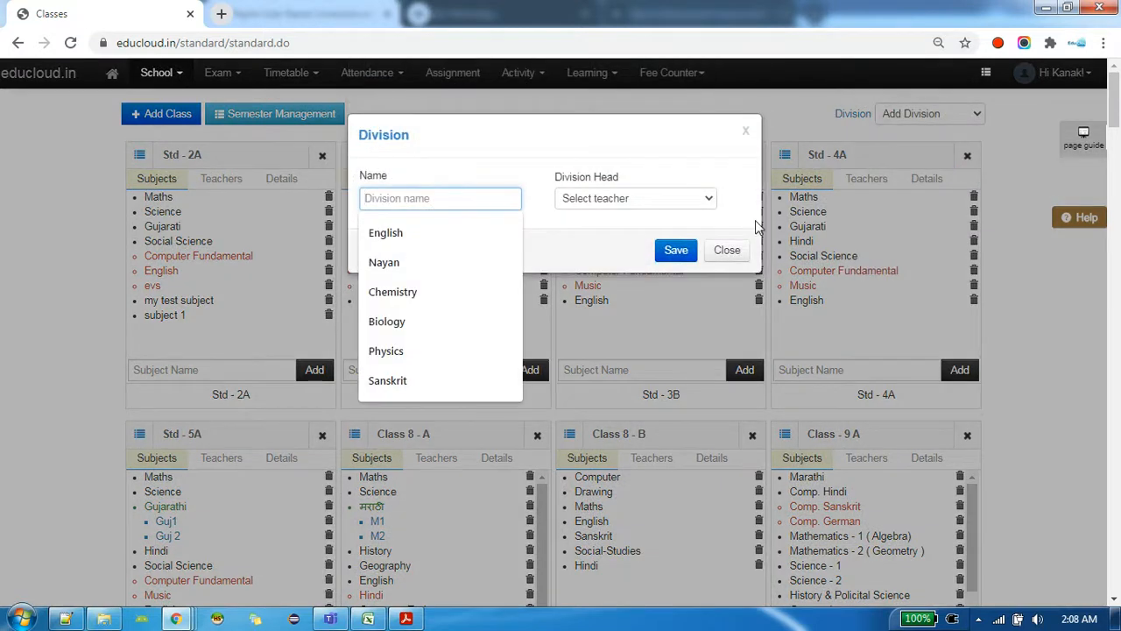
text(Pre Primar)
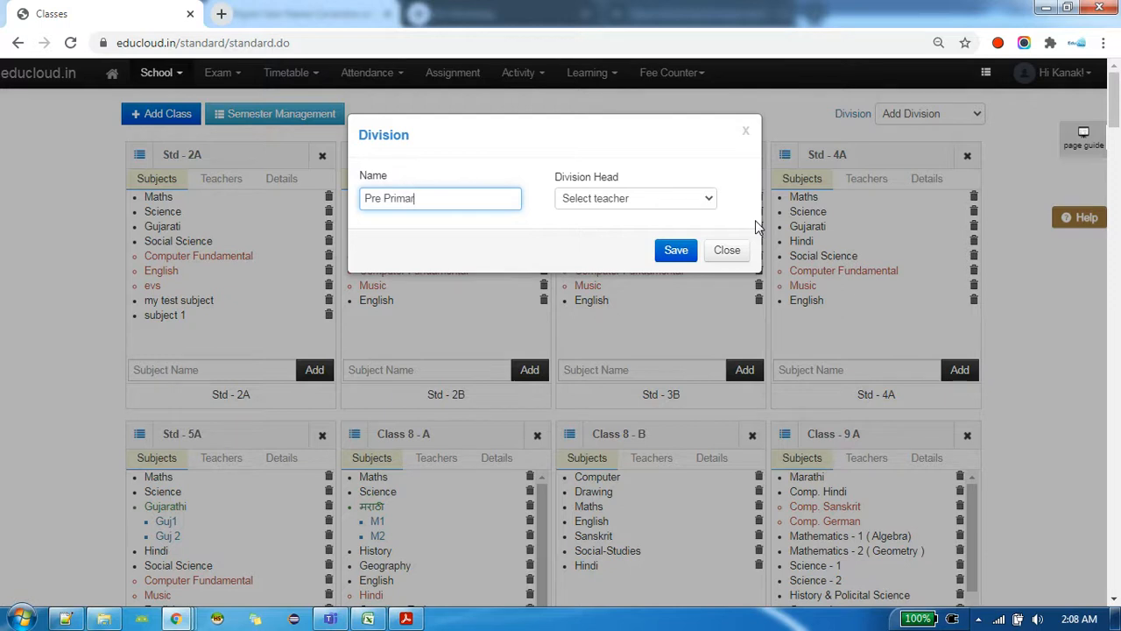
click(635, 198)
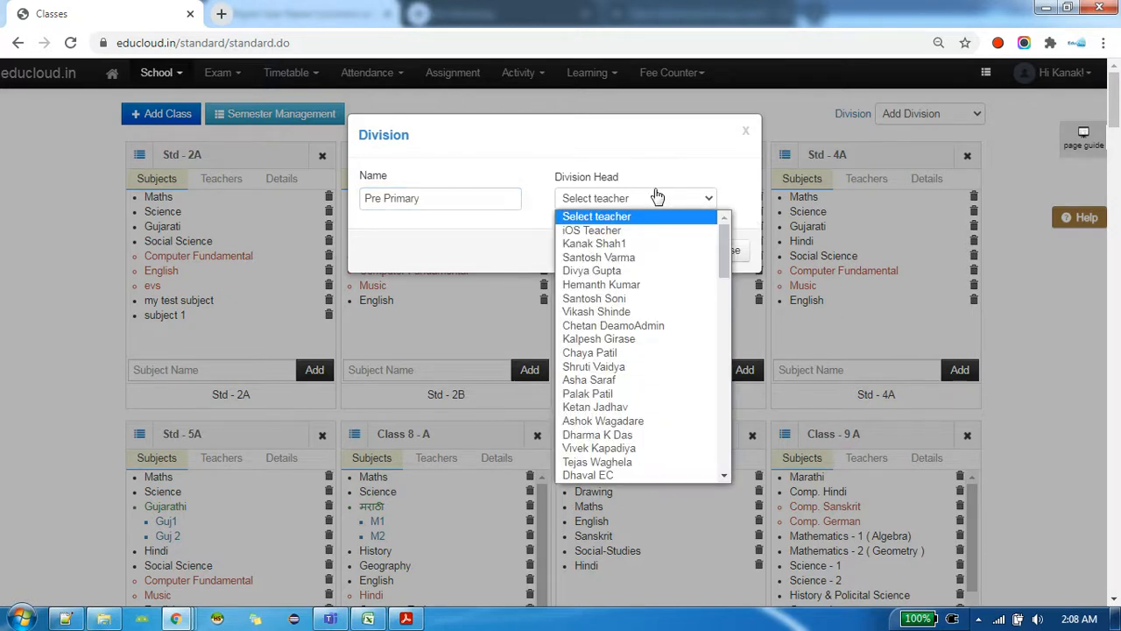
click(596, 475)
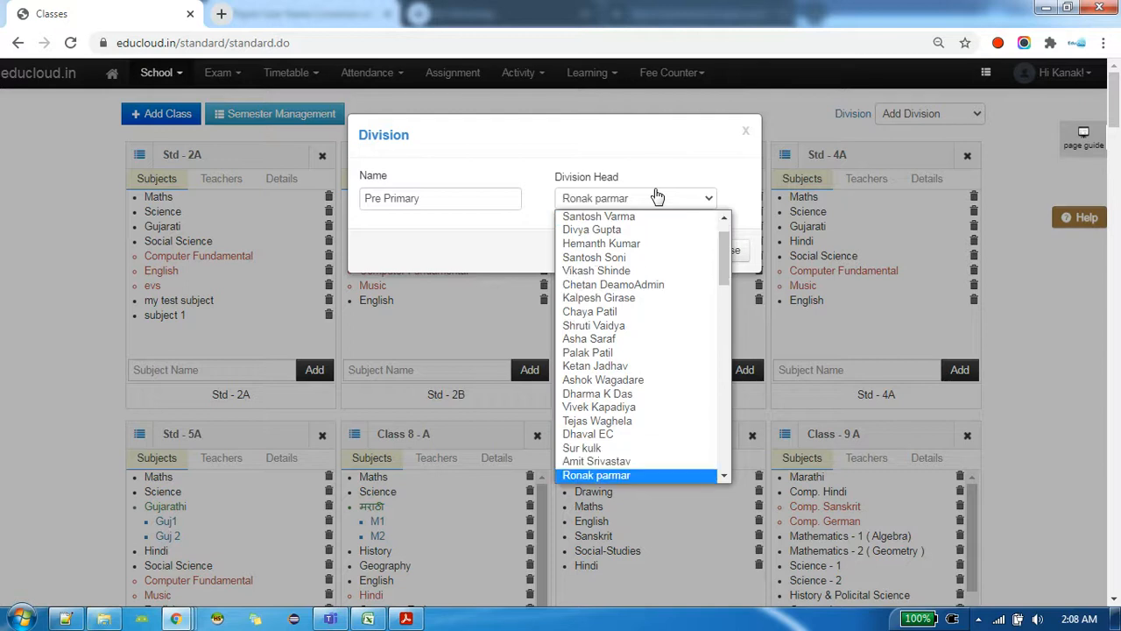
click(596, 475)
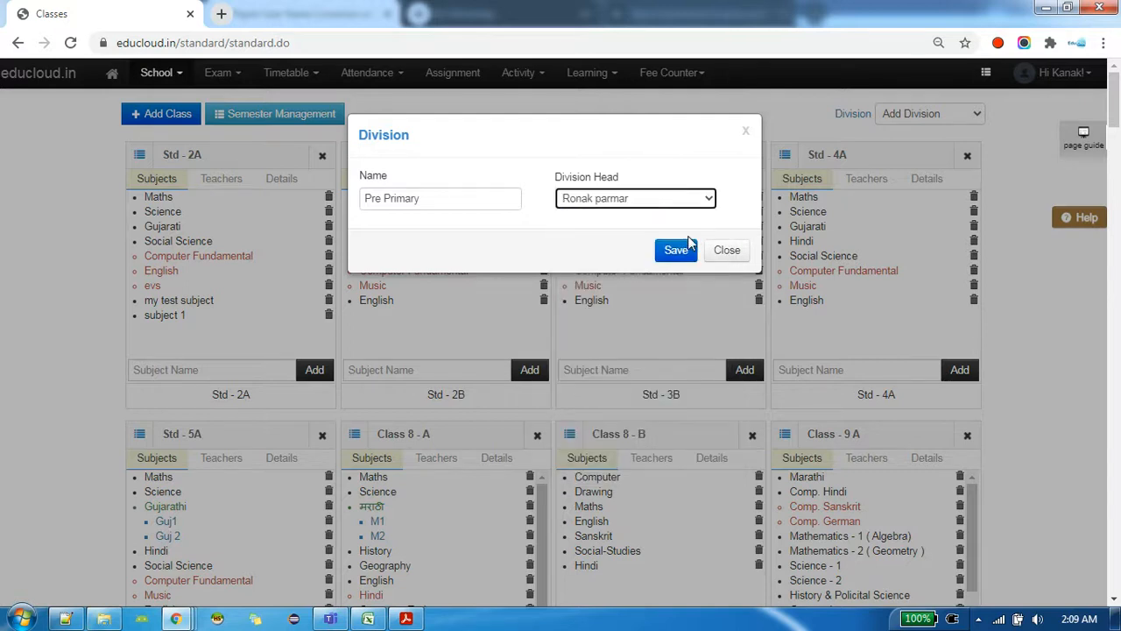
click(676, 250)
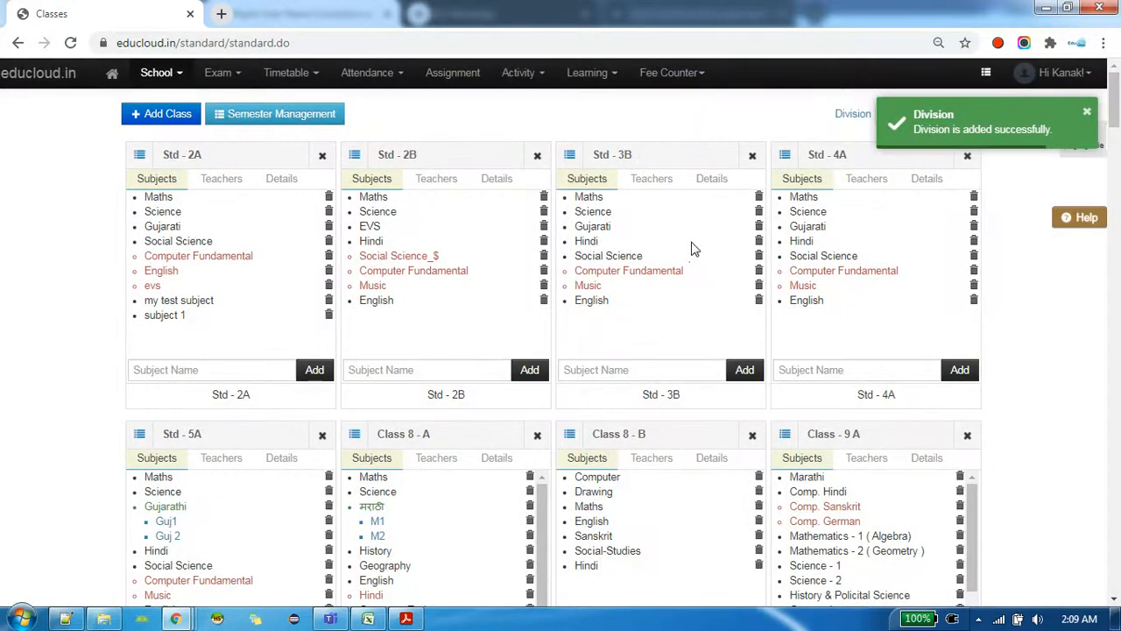
mouse_move(819, 114)
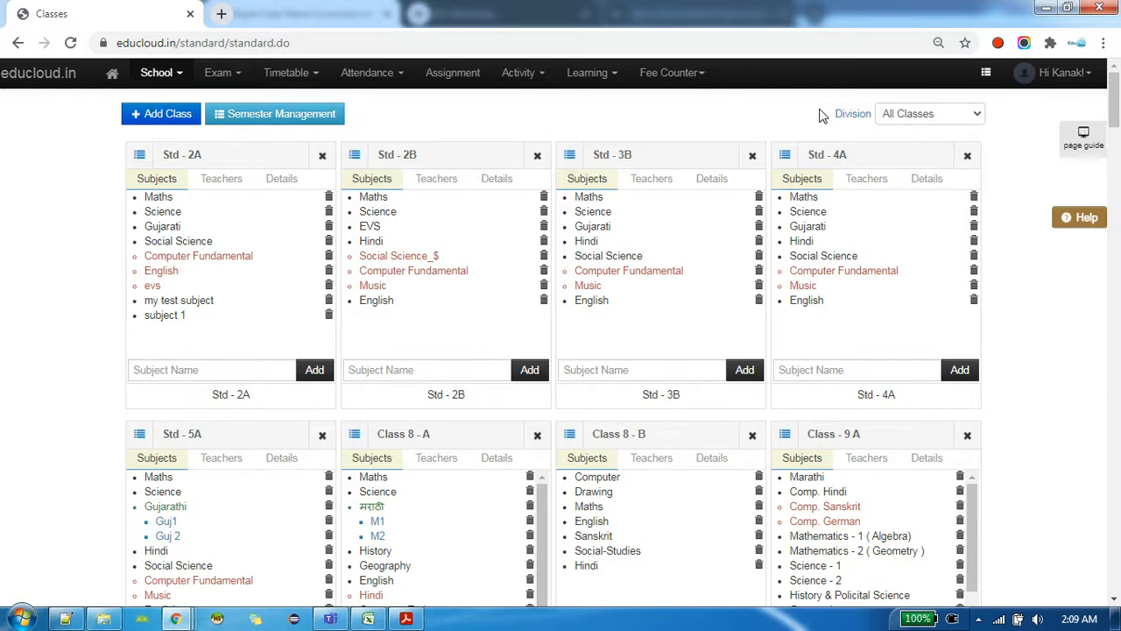
Step: Expand the Classes page Division dropdown to check Pre Primary is listed
click(928, 113)
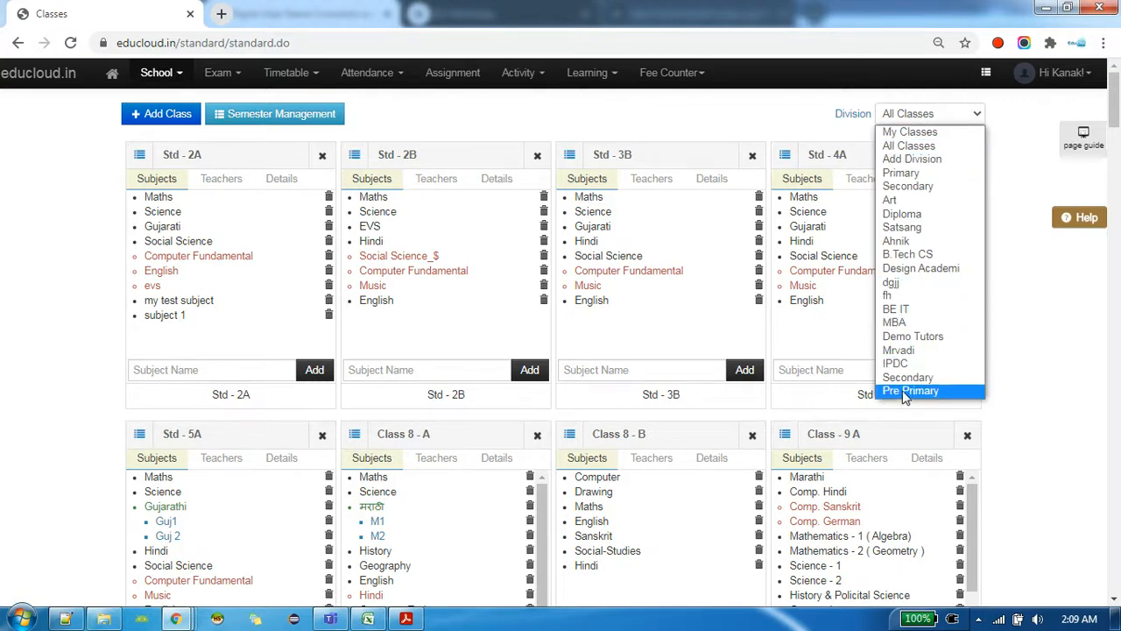
mouse_move(908, 376)
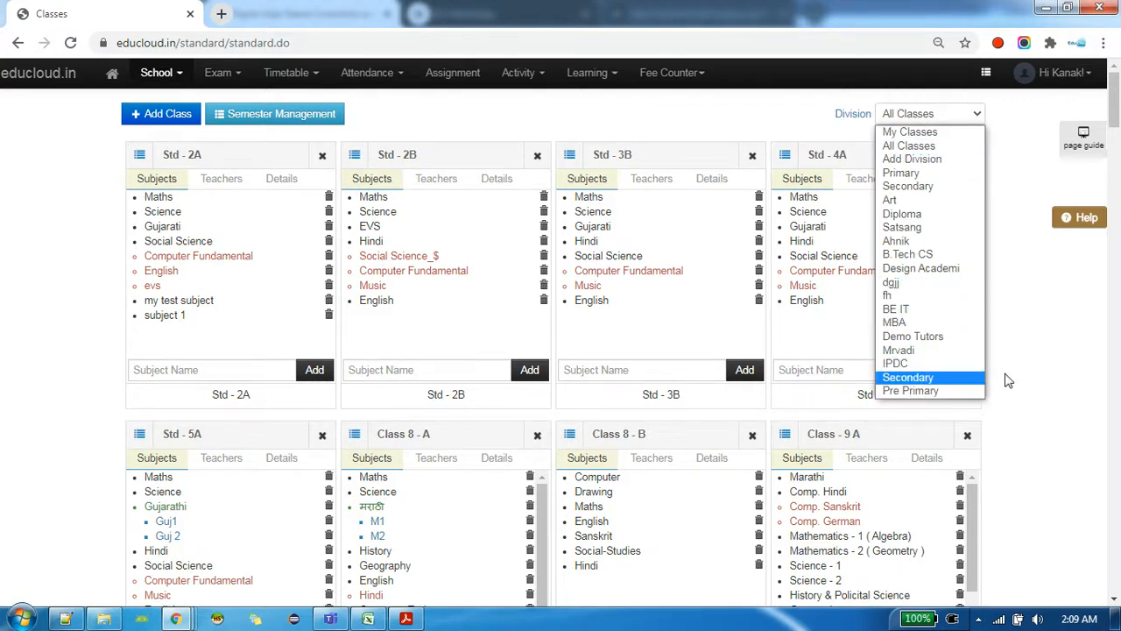